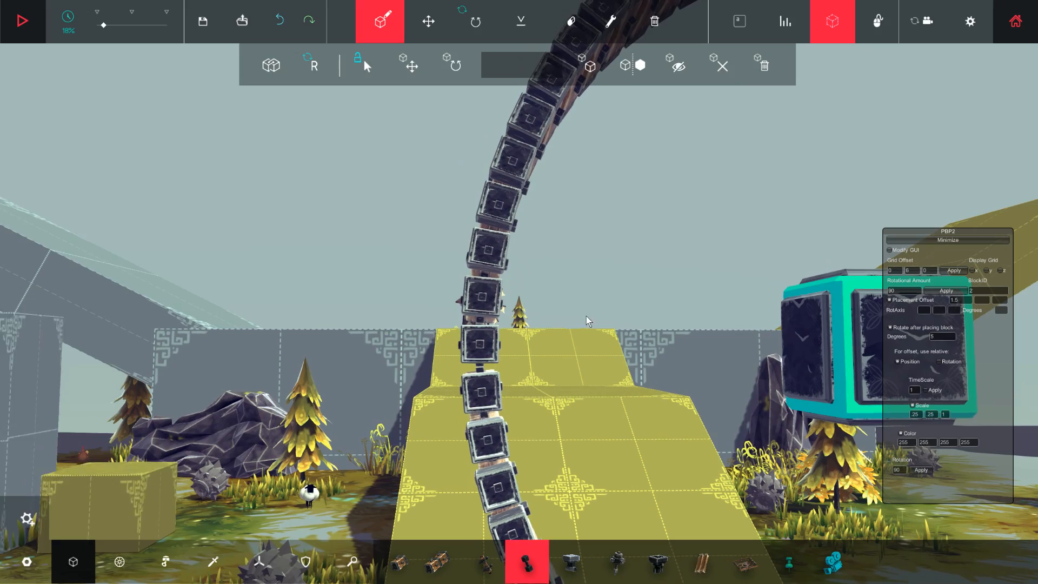
Place the final link to close the tread chain into a ring.
{"action": "left_click", "coordinate": [22, 20]}
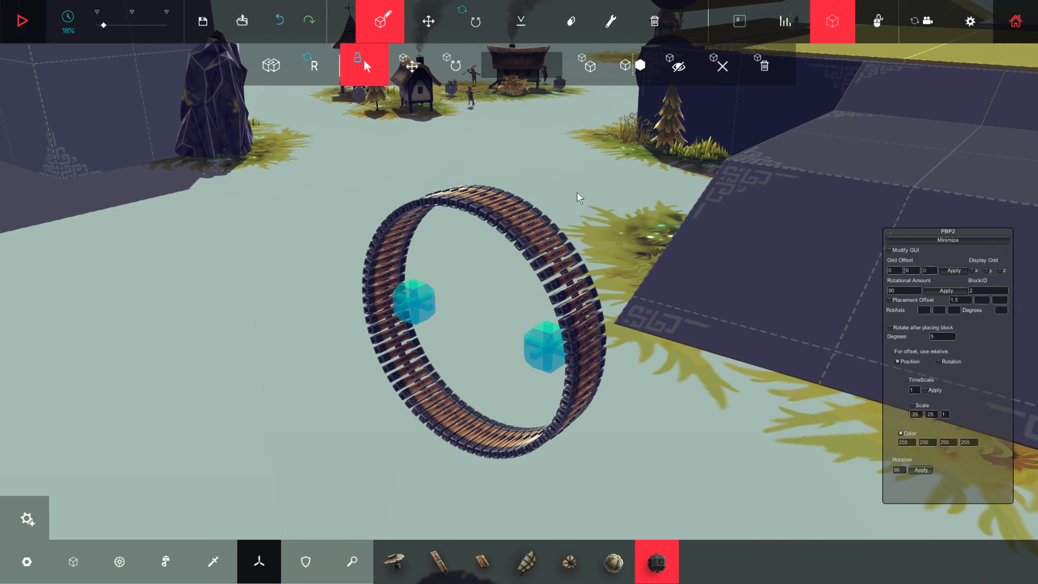
Place two powered wheels on the ring's inner attachment points, one per side.
{"action": "left_click", "coordinate": [410, 65]}
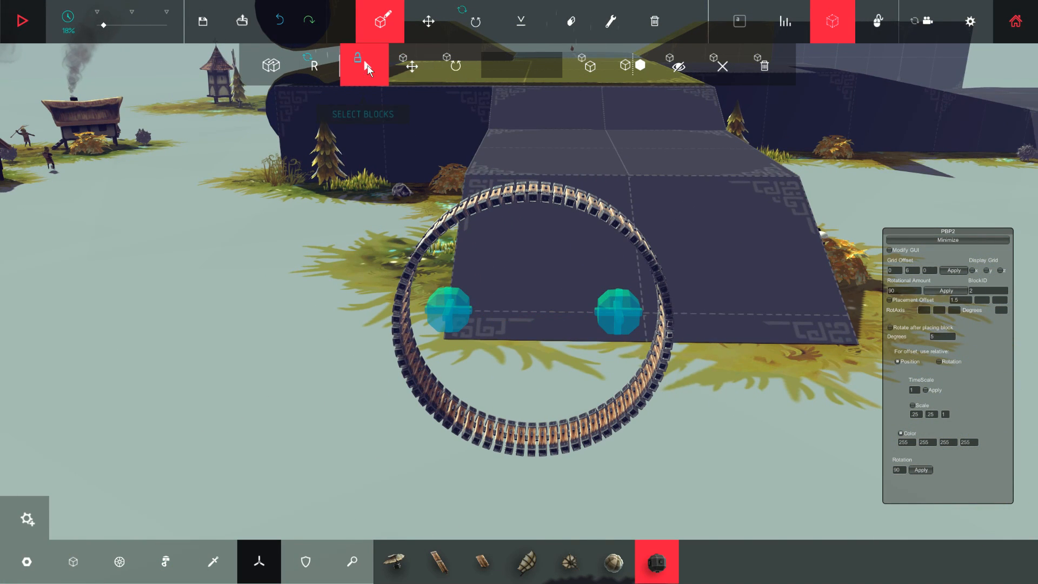
{"action": "left_click", "coordinate": [411, 66]}
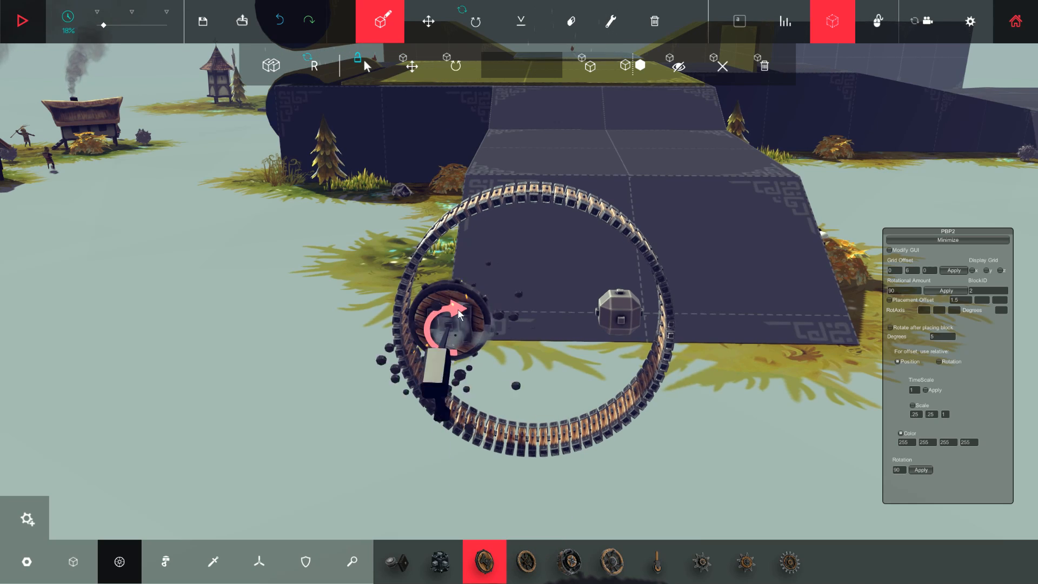
{"action": "left_click", "coordinate": [410, 66]}
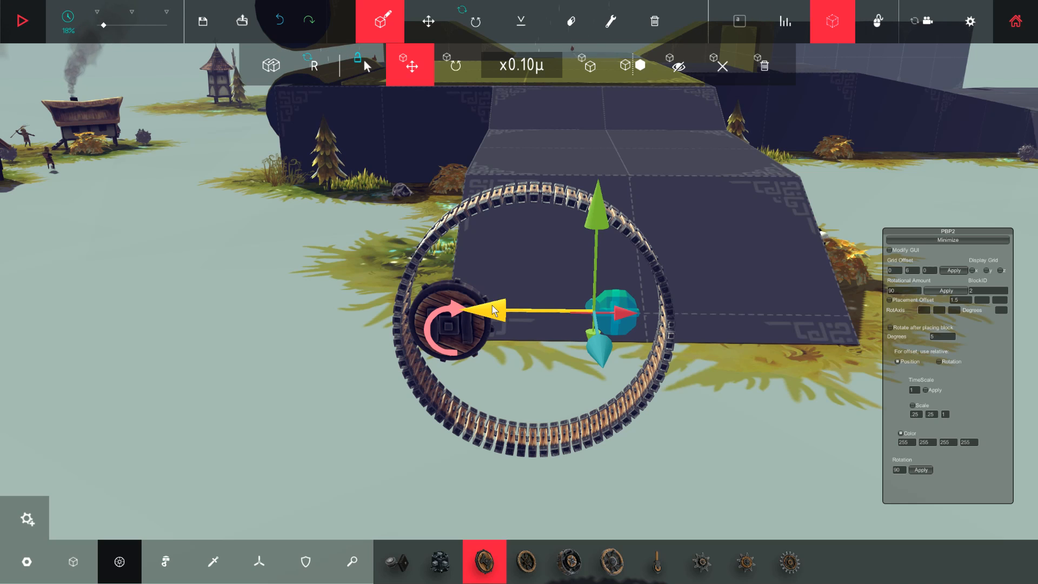
{"action": "mouse_move", "coordinate": [119, 561]}
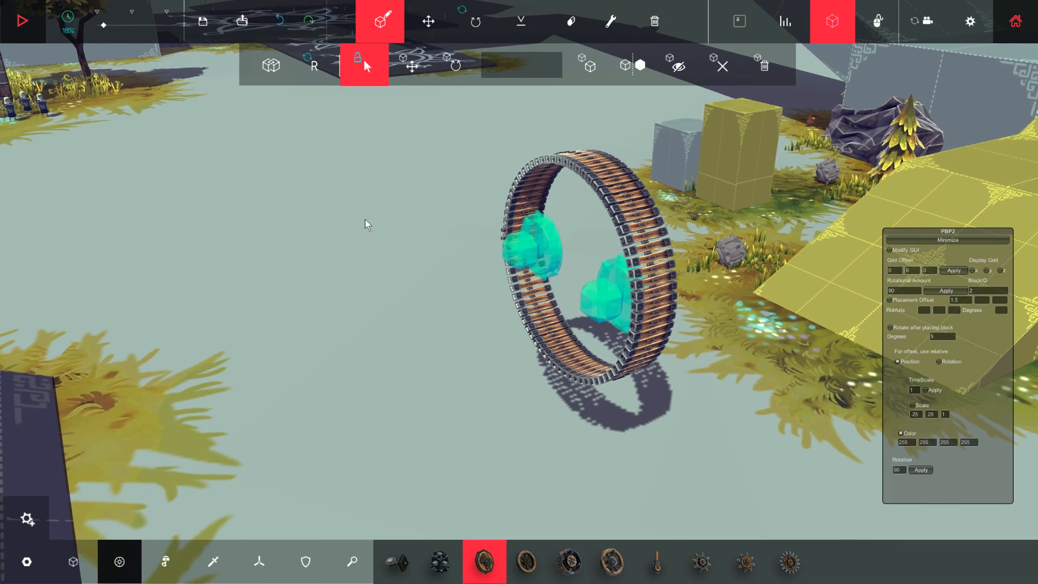
{"action": "left_click", "coordinate": [588, 65]}
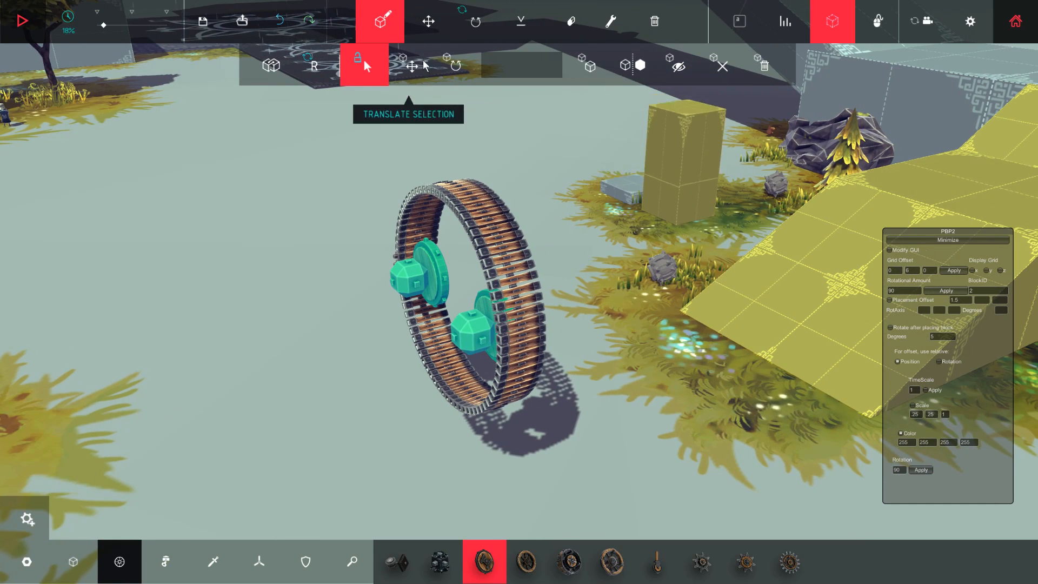
Slide the selected wheels across the tread width toward the ring's middle.
{"action": "left_click", "coordinate": [409, 65]}
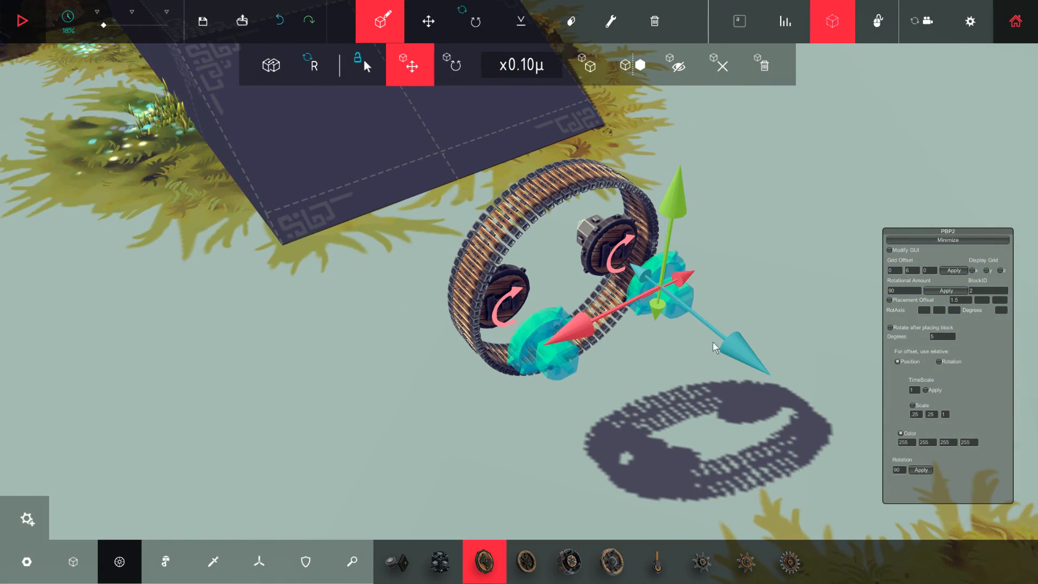
{"action": "left_click_drag", "start_coordinate": [715, 347], "coordinate": [688, 311]}
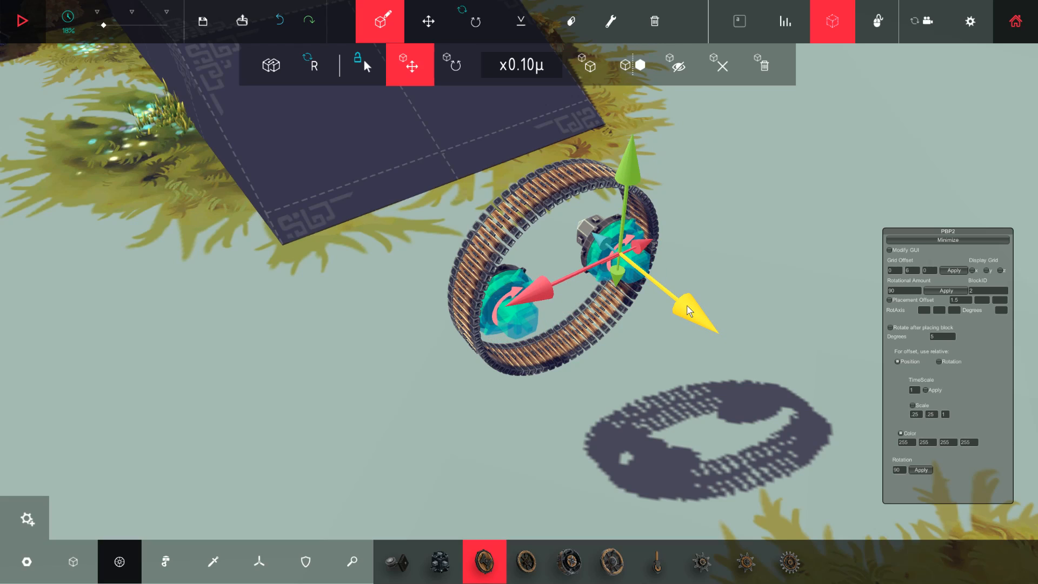
{"action": "left_click_drag", "start_coordinate": [689, 312], "coordinate": [697, 317]}
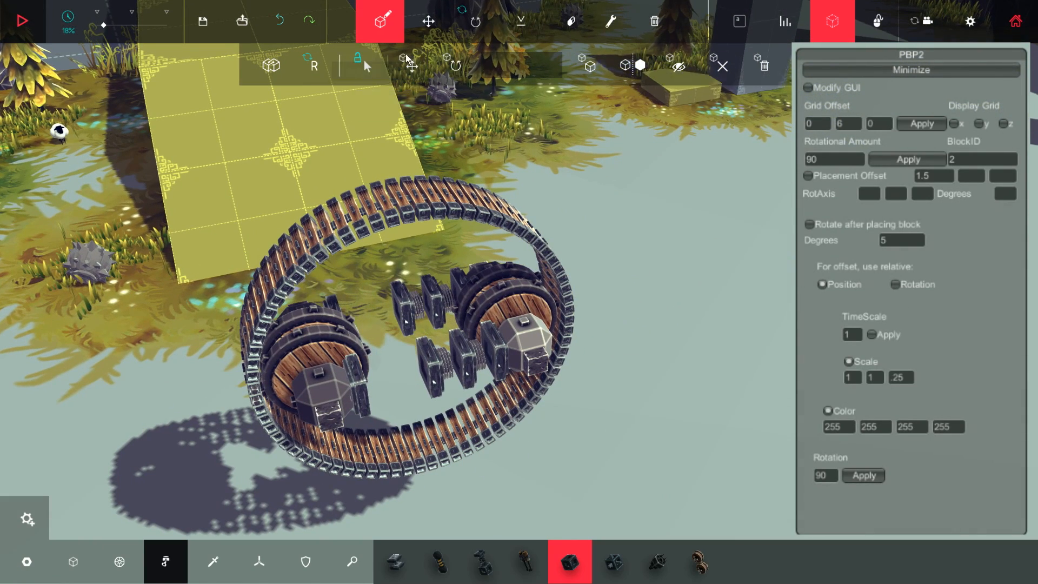
Add connector blocks and a brace rod bridging the two wheels.
{"action": "left_click", "coordinate": [362, 65]}
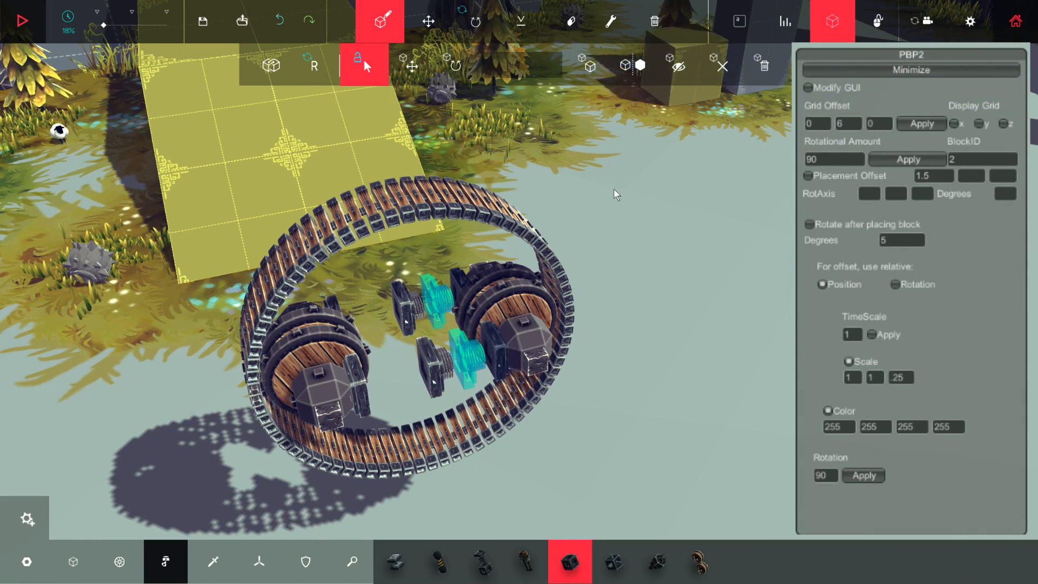
{"action": "left_click", "coordinate": [410, 65]}
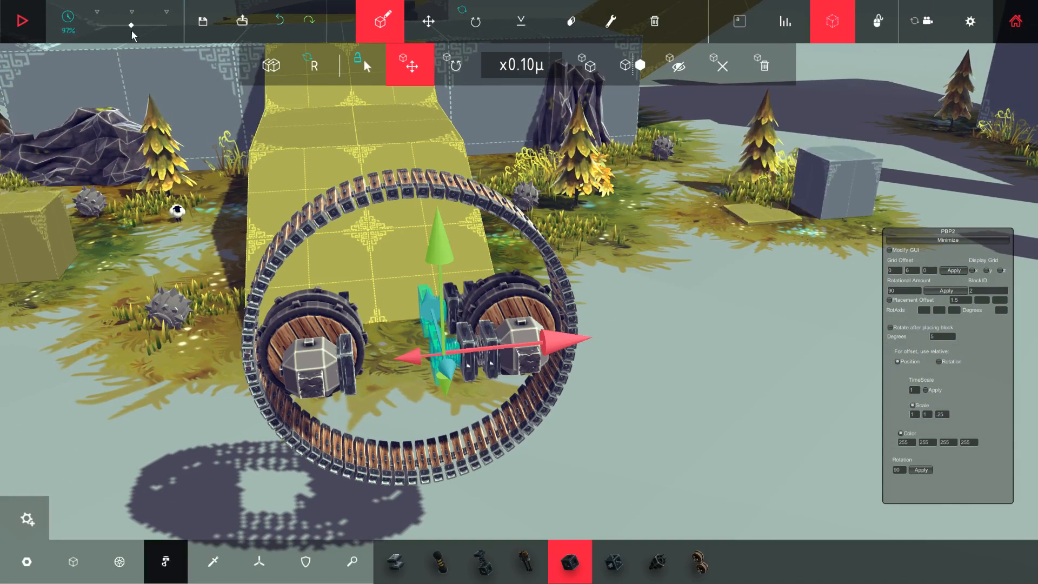
{"action": "left_click", "coordinate": [22, 20]}
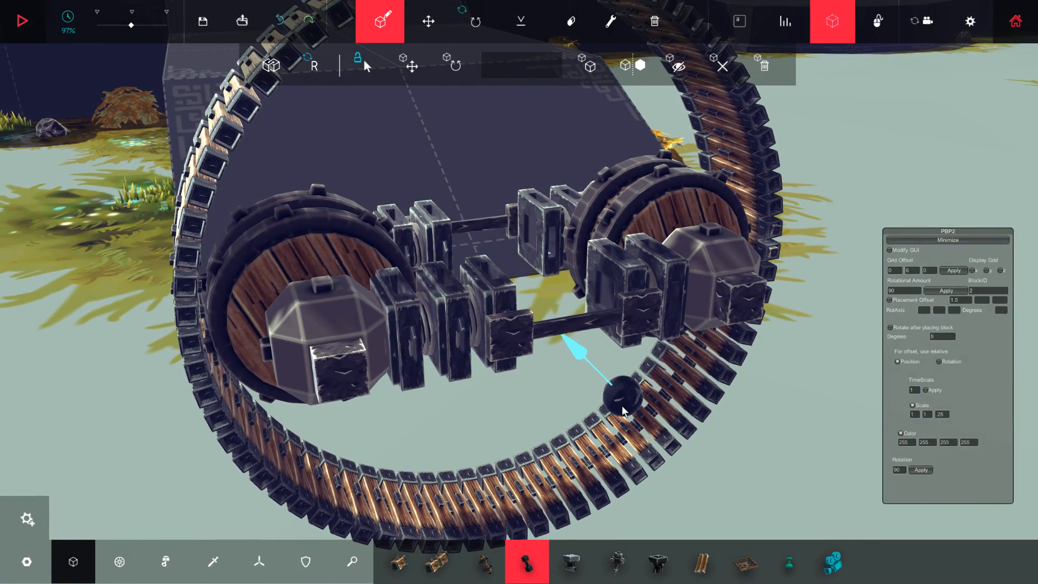
Set the far end of a second brace and start the simulation.
{"action": "left_click", "coordinate": [610, 21]}
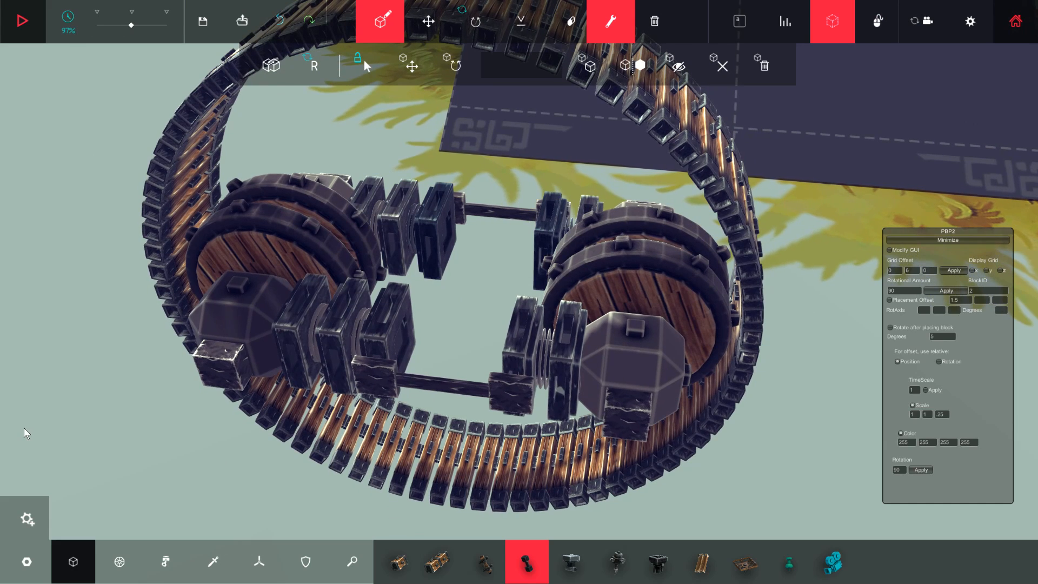
{"action": "left_click", "coordinate": [298, 328]}
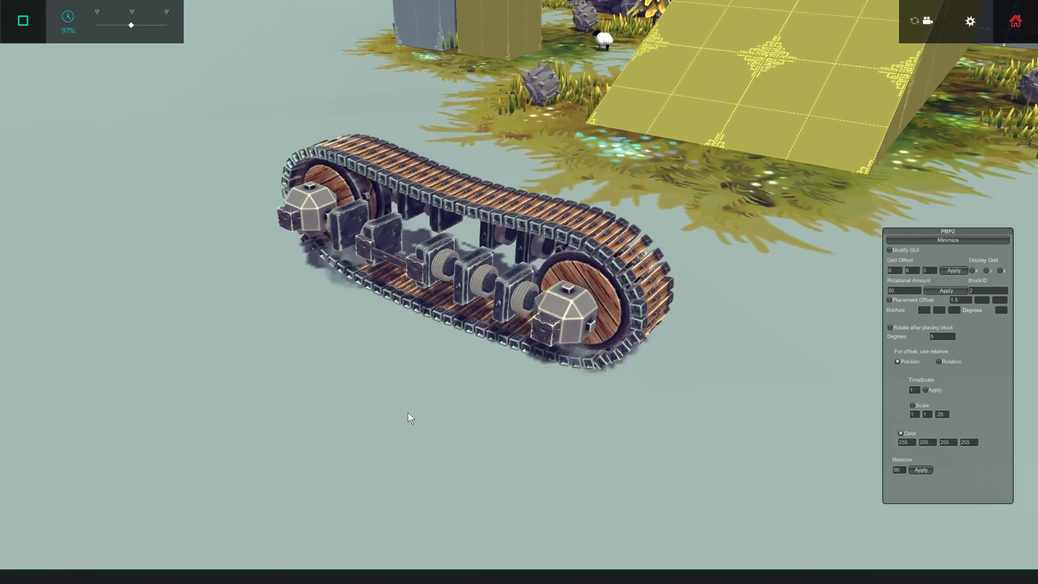
Stop the tread test run and return to build mode.
{"action": "left_click", "coordinate": [22, 20]}
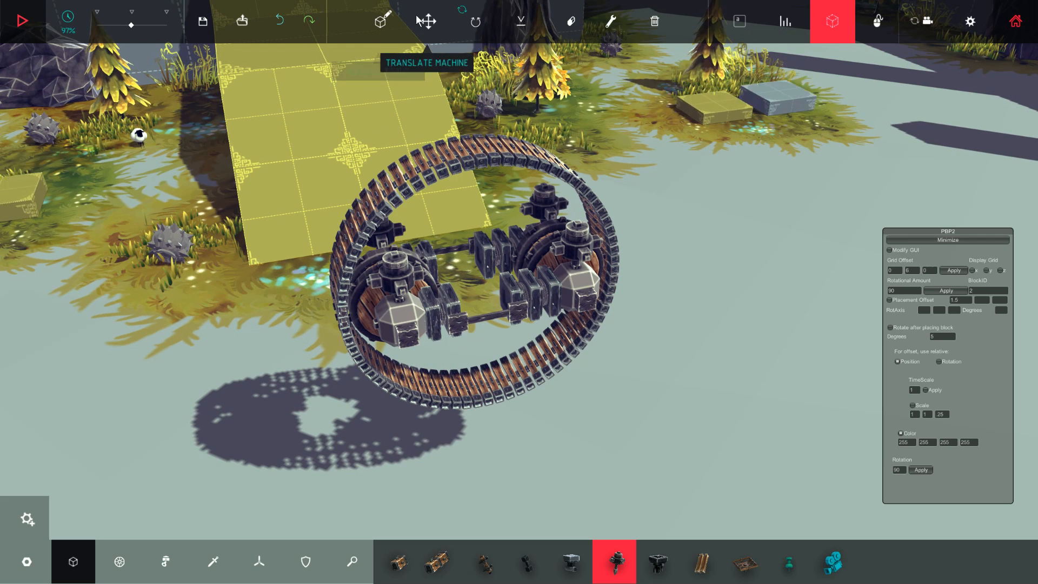
Select the whole tread assembly with PBP2 block selection and duplicate it.
{"action": "left_click", "coordinate": [379, 21]}
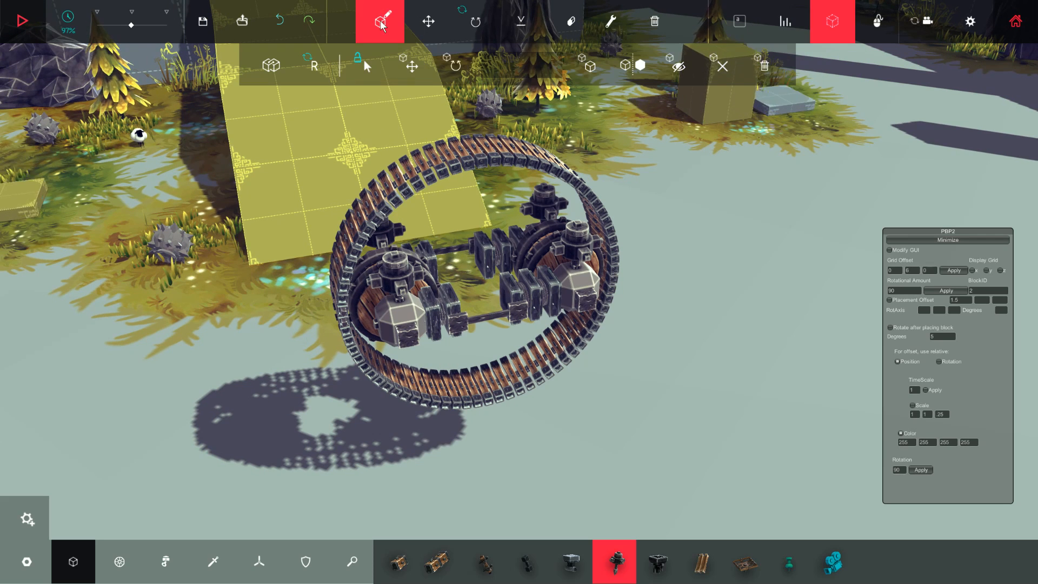
{"action": "left_click", "coordinate": [357, 66]}
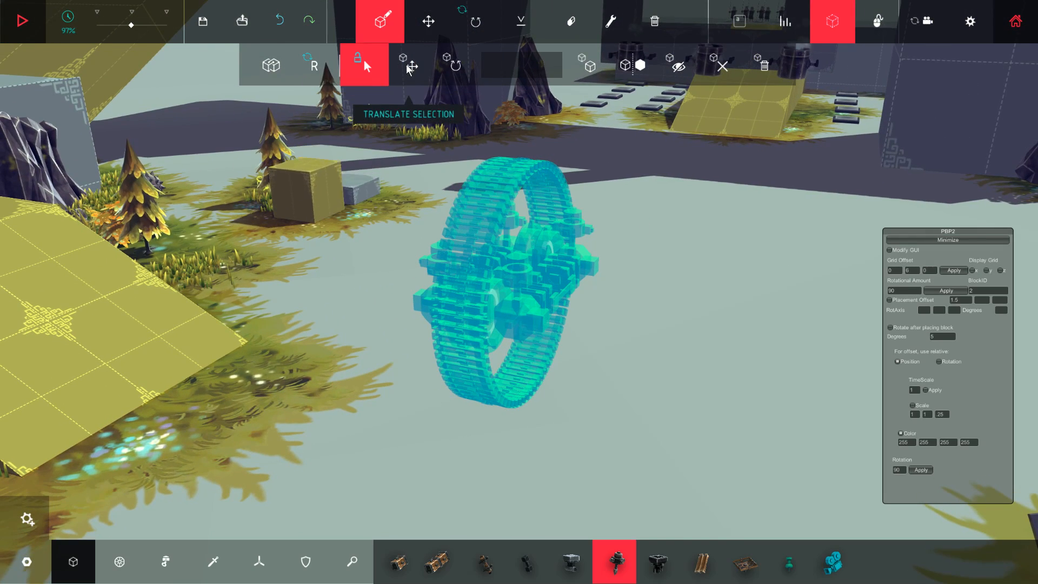
{"action": "left_click", "coordinate": [411, 66]}
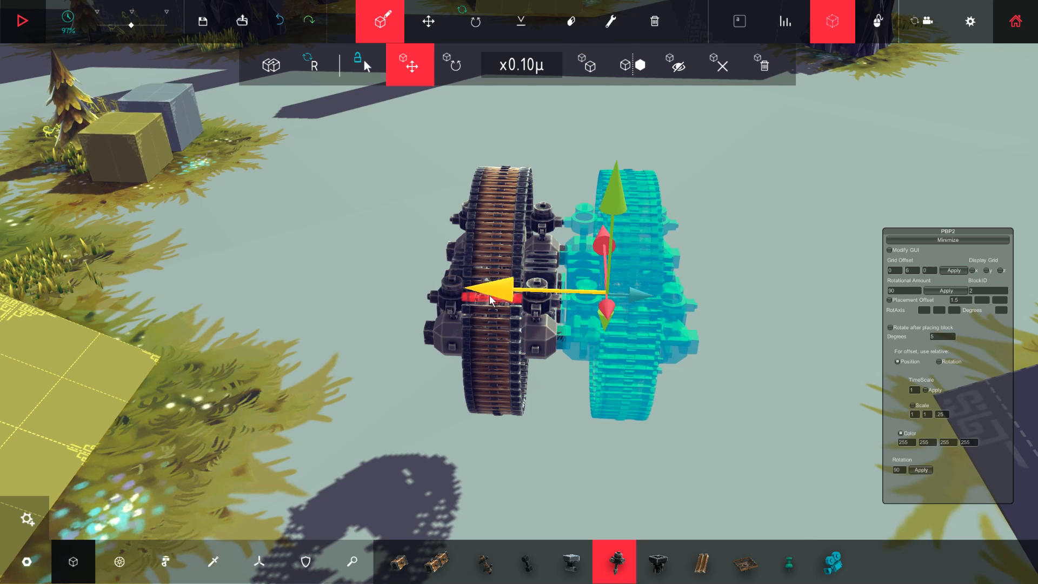
Drag the copied tread sideways to sit beside the original.
{"action": "left_click_drag", "start_coordinate": [507, 292], "coordinate": [563, 293]}
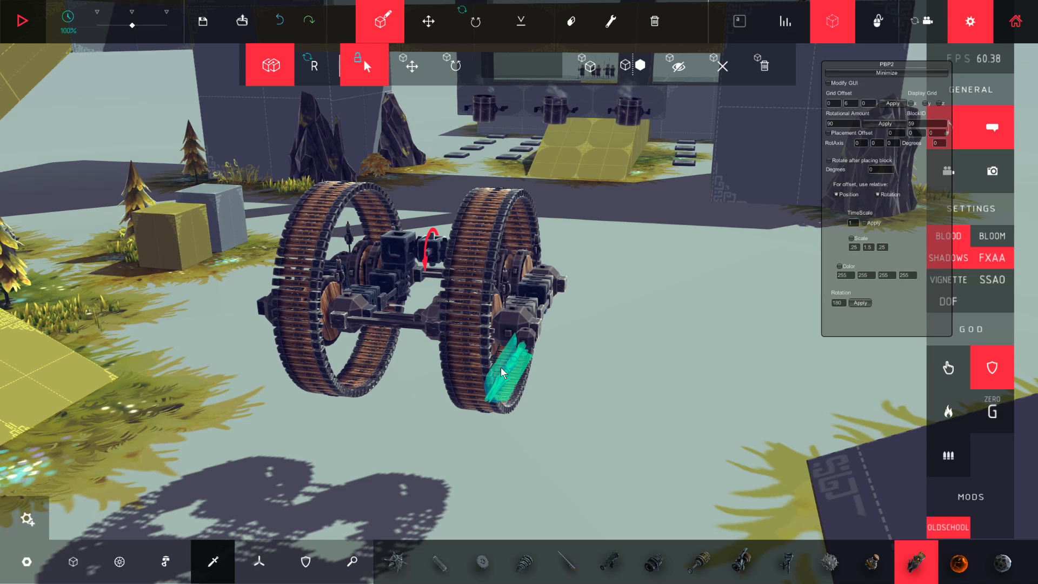
Place a blade, move it down beside the tread, and duplicate the blades.
{"action": "left_click", "coordinate": [410, 65]}
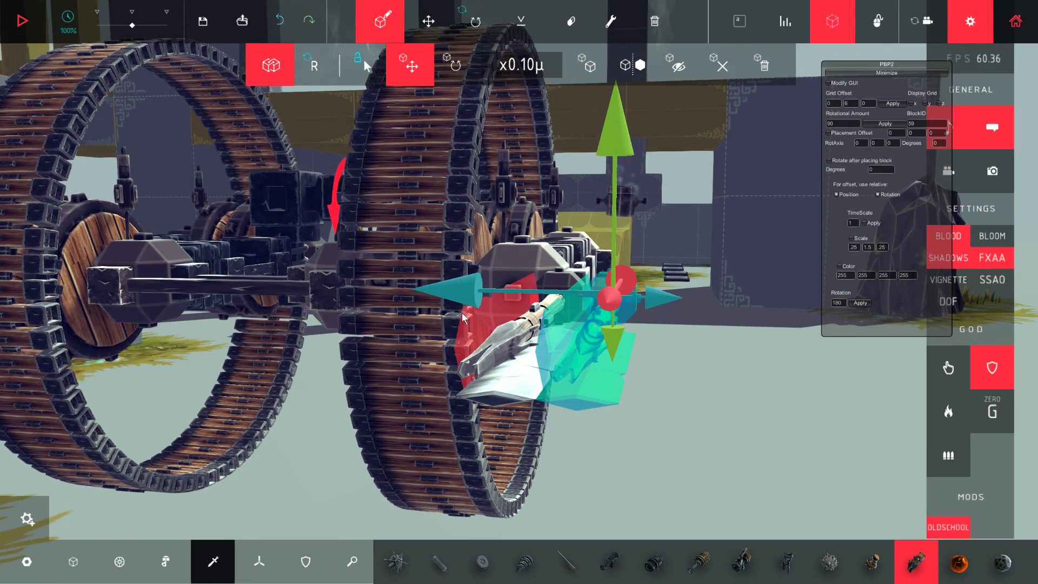
{"action": "left_click_drag", "start_coordinate": [600, 298], "coordinate": [557, 335]}
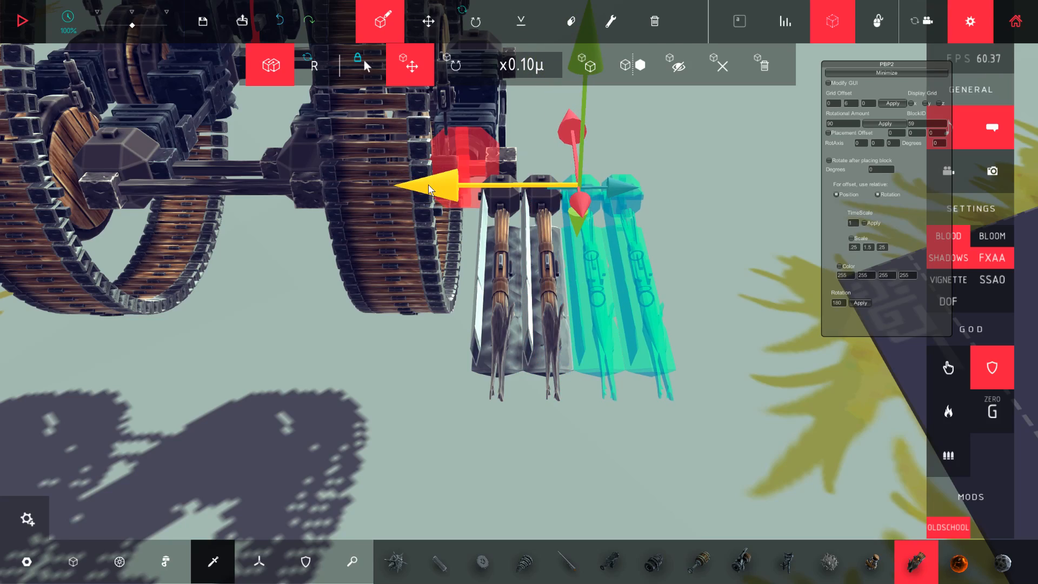
{"action": "left_click", "coordinate": [590, 65]}
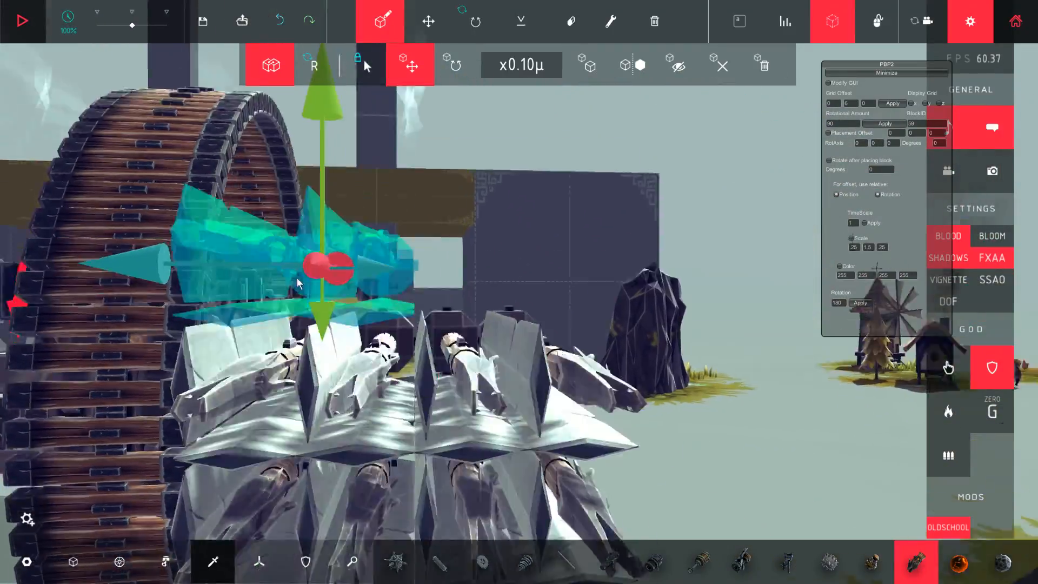
Duplicate the blade row to stack another layer of swords.
{"action": "left_click", "coordinate": [22, 20]}
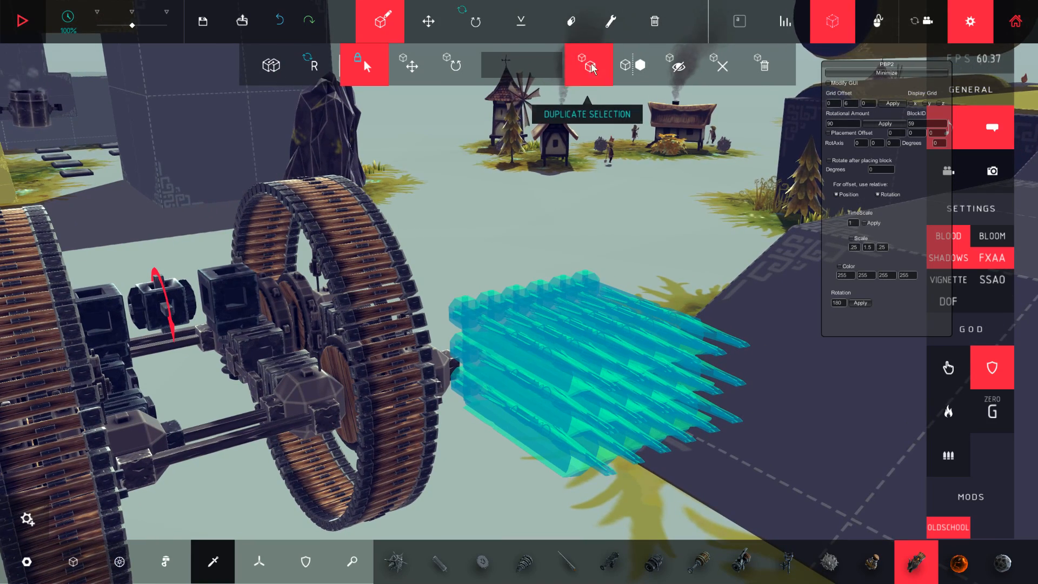
Duplicate the selected sword group to mount a blade wall atop the chassis.
{"action": "left_click", "coordinate": [411, 65]}
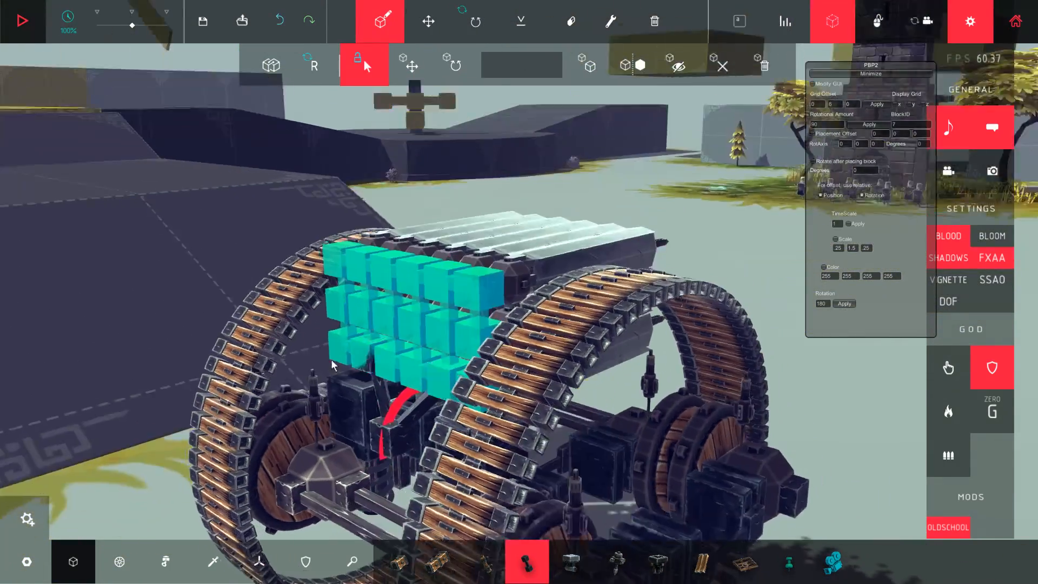
Position the side boxes with the move gizmo and start a test run of the tank.
{"action": "left_click", "coordinate": [410, 66]}
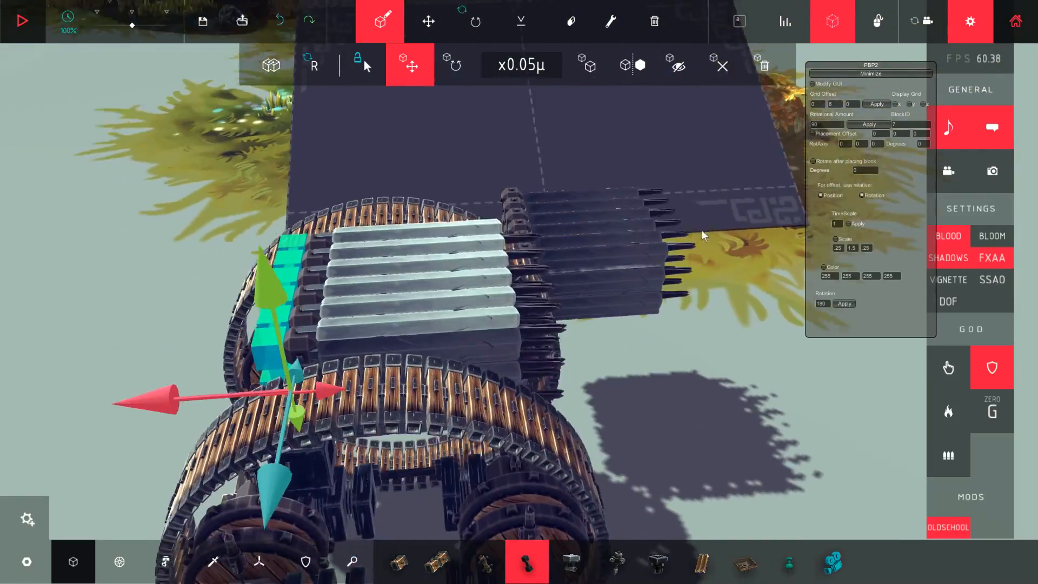
{"action": "left_click", "coordinate": [22, 20]}
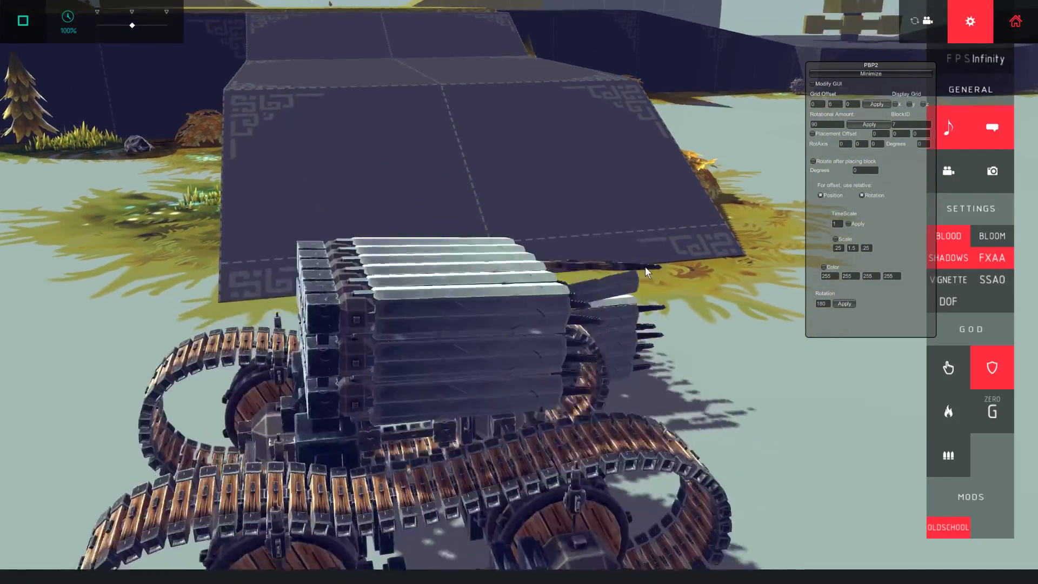